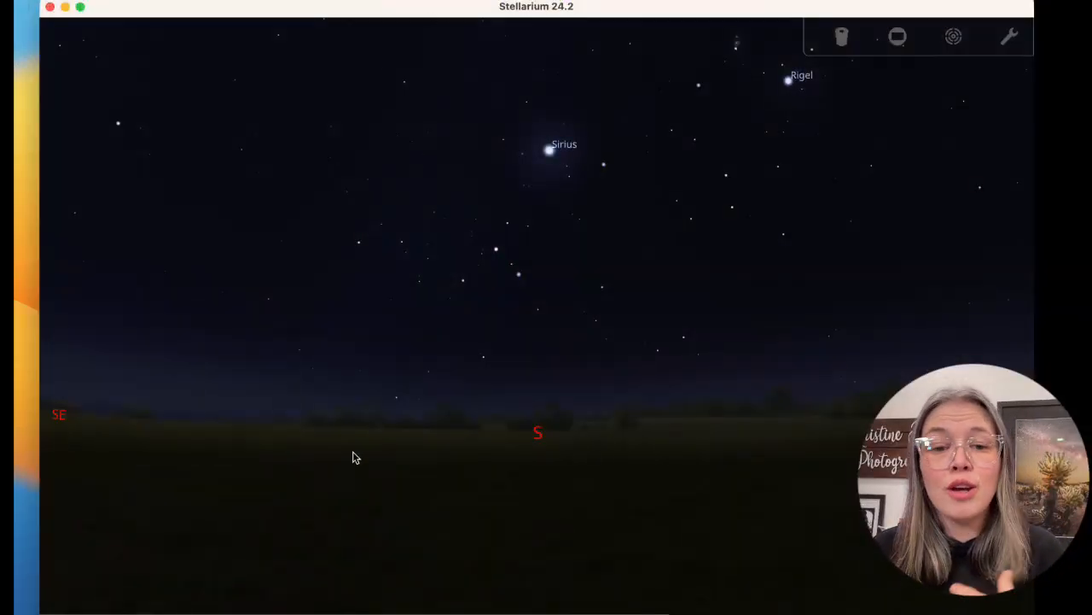
mouse_move(335, 562)
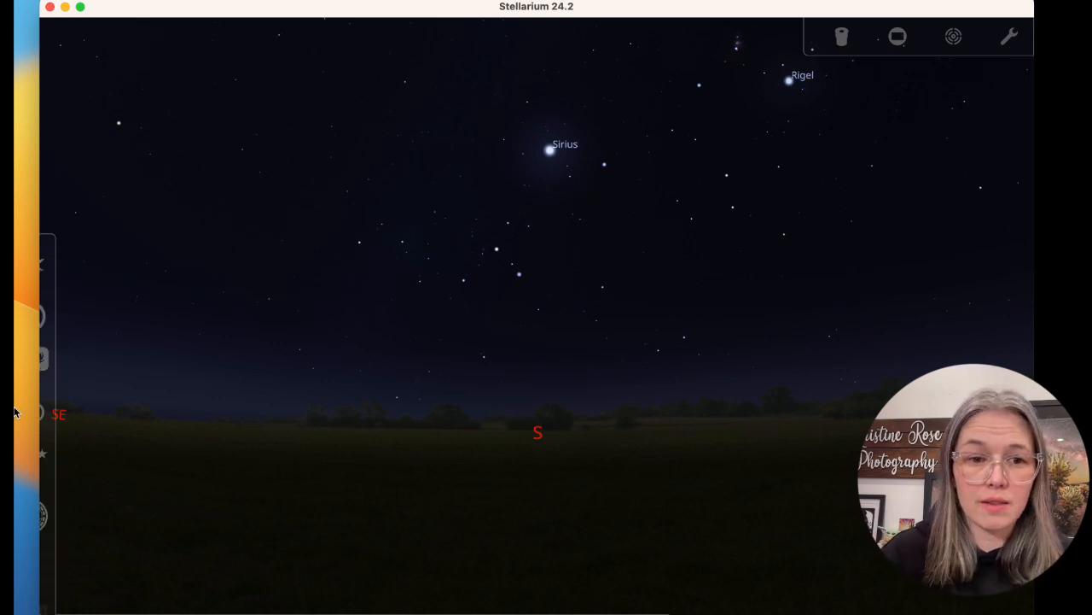
mouse_move(65, 267)
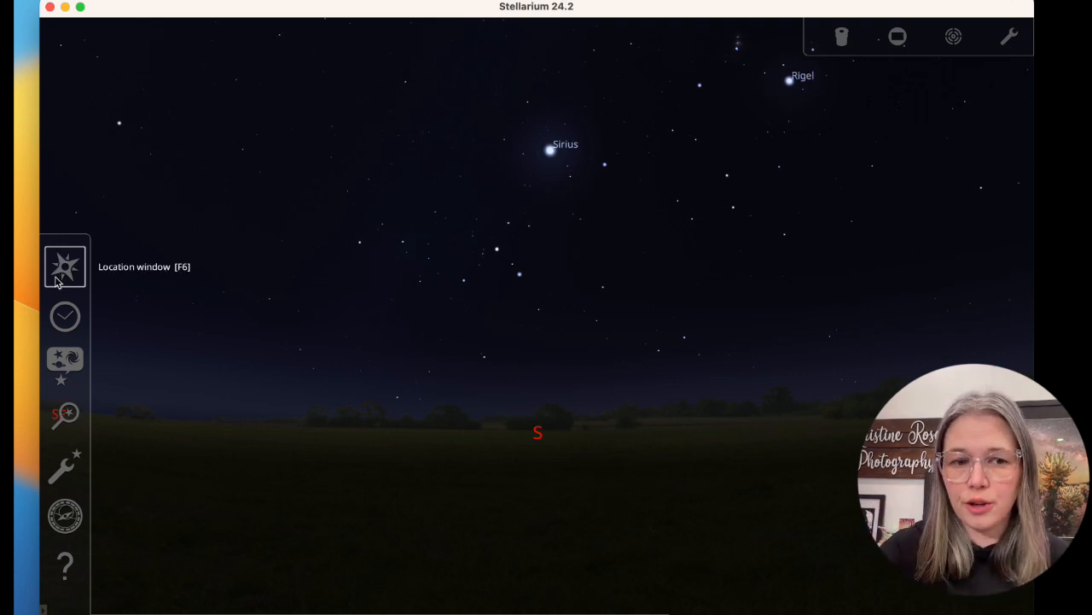
mouse_move(64, 416)
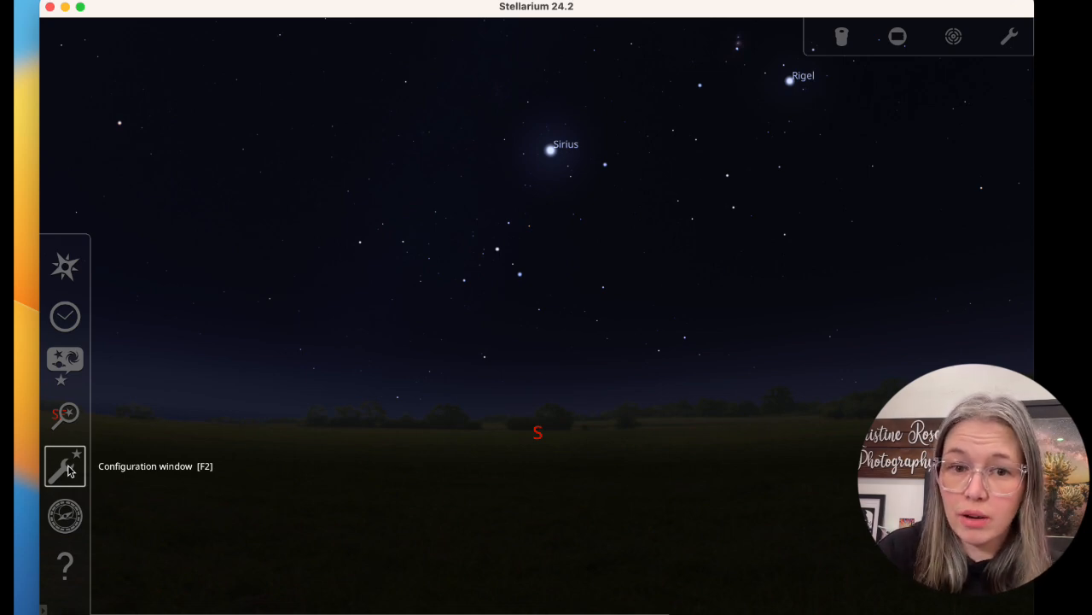
- Reach the Solar System Editor plugin's settings from the Configuration window's Plugins list
left_click(65, 464)
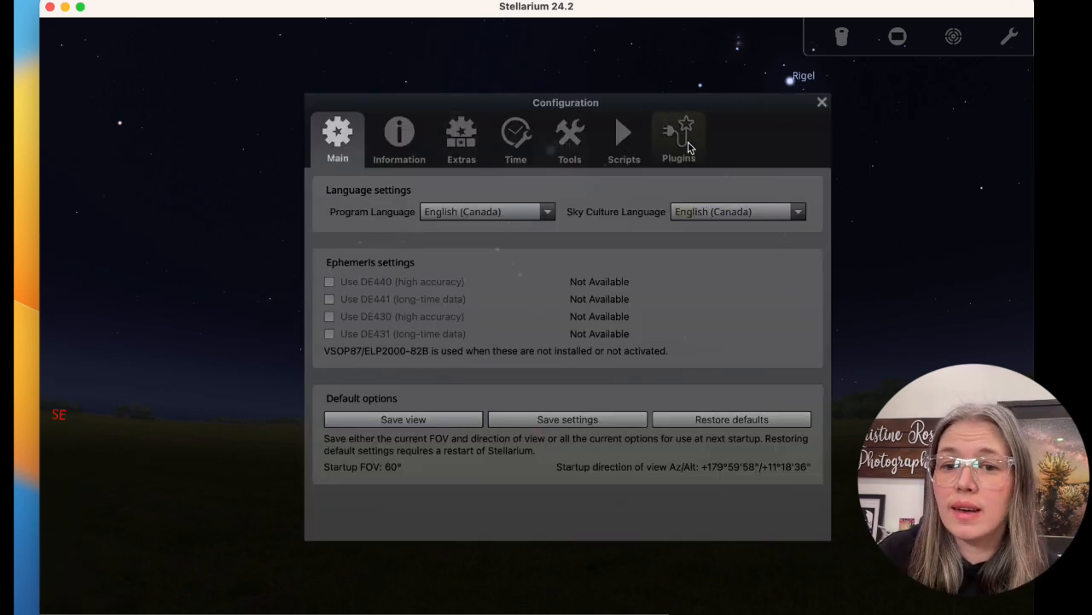
left_click(679, 140)
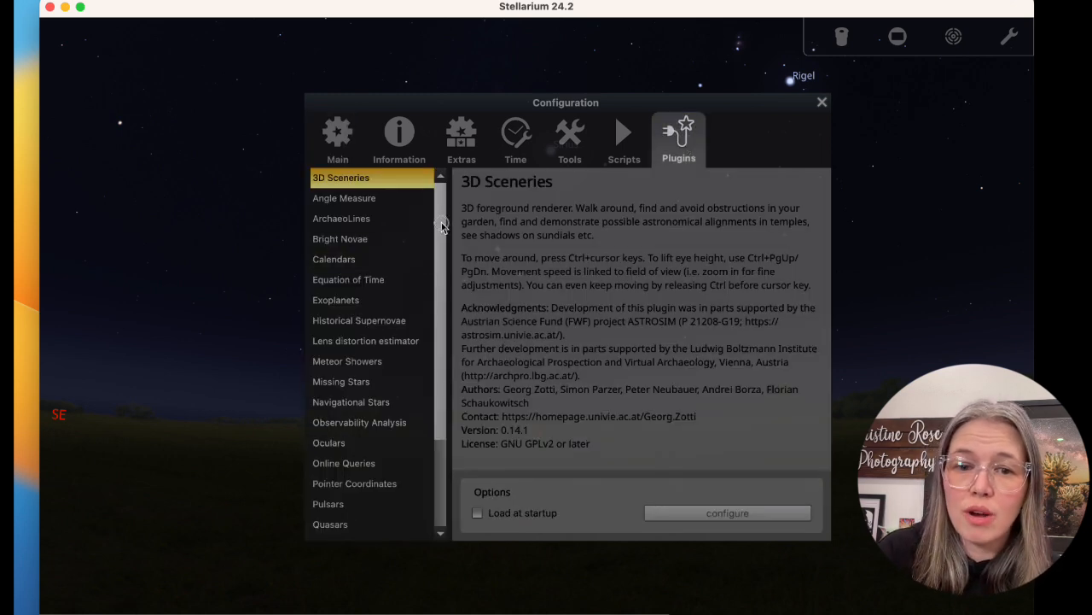
scroll("down", 3)
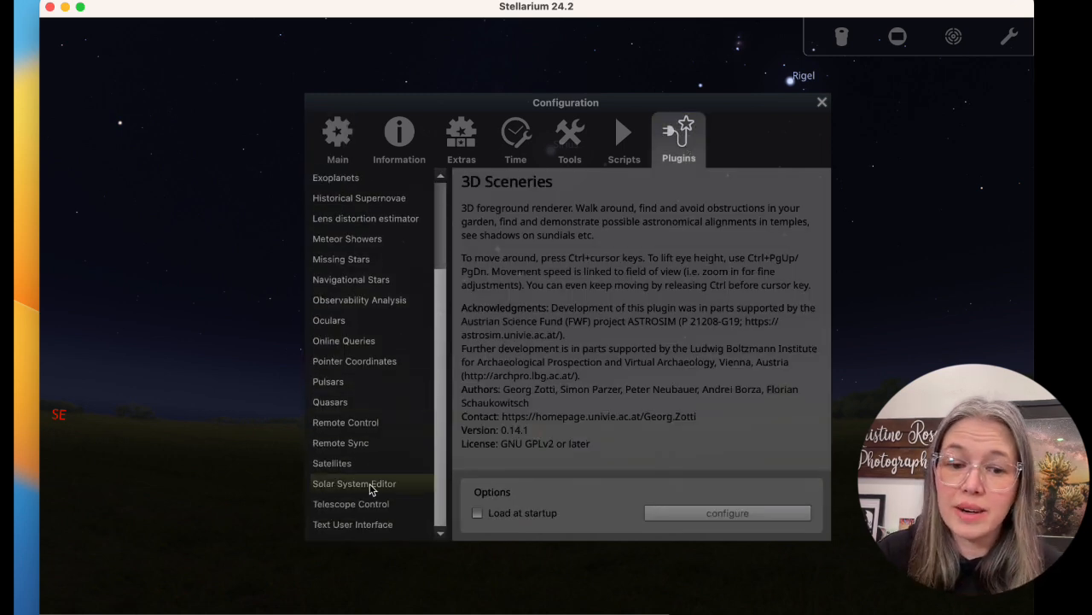
left_click(355, 483)
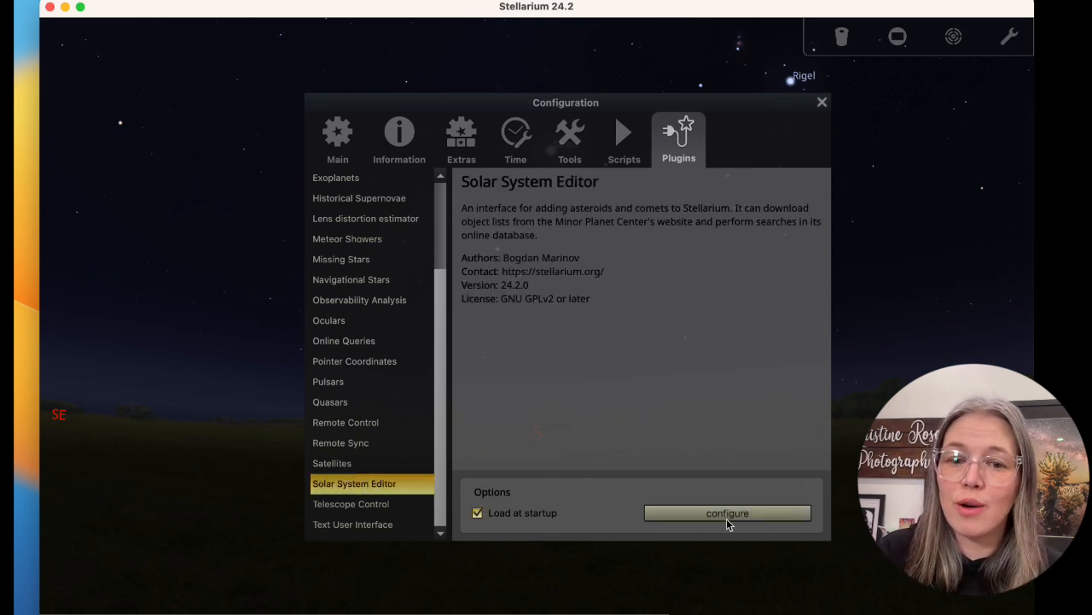
left_click(727, 513)
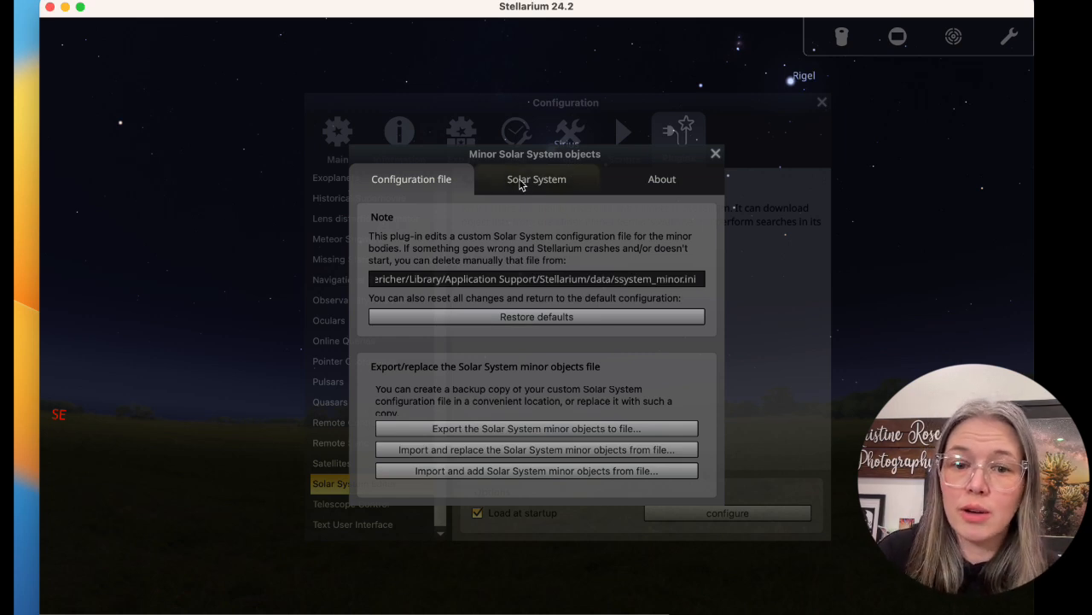
- Start importing orbital elements in MPC format from the Solar System list of minor bodies
left_click(536, 179)
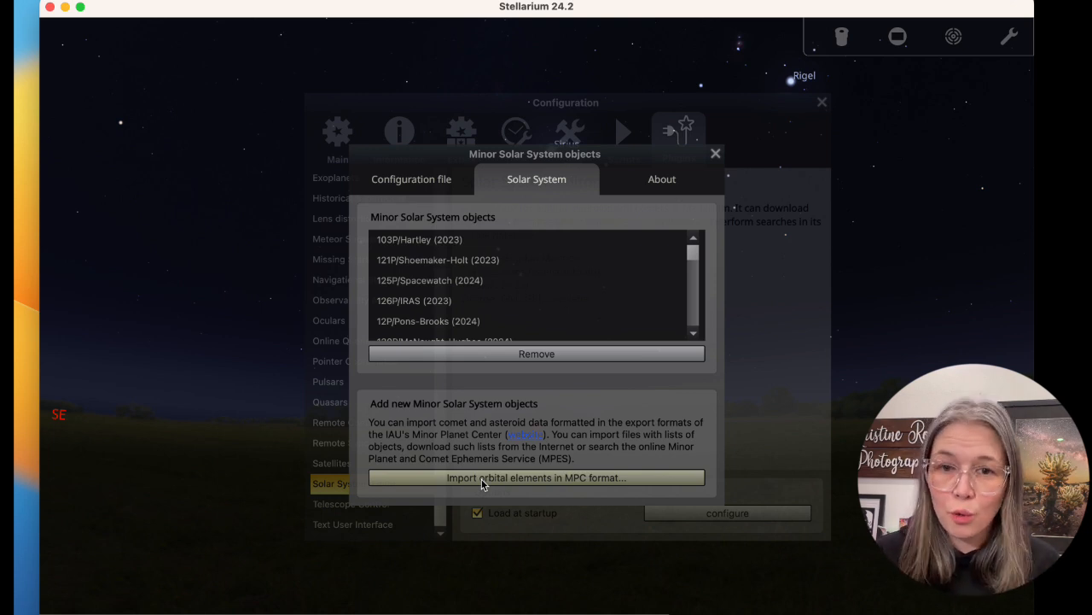
left_click(536, 478)
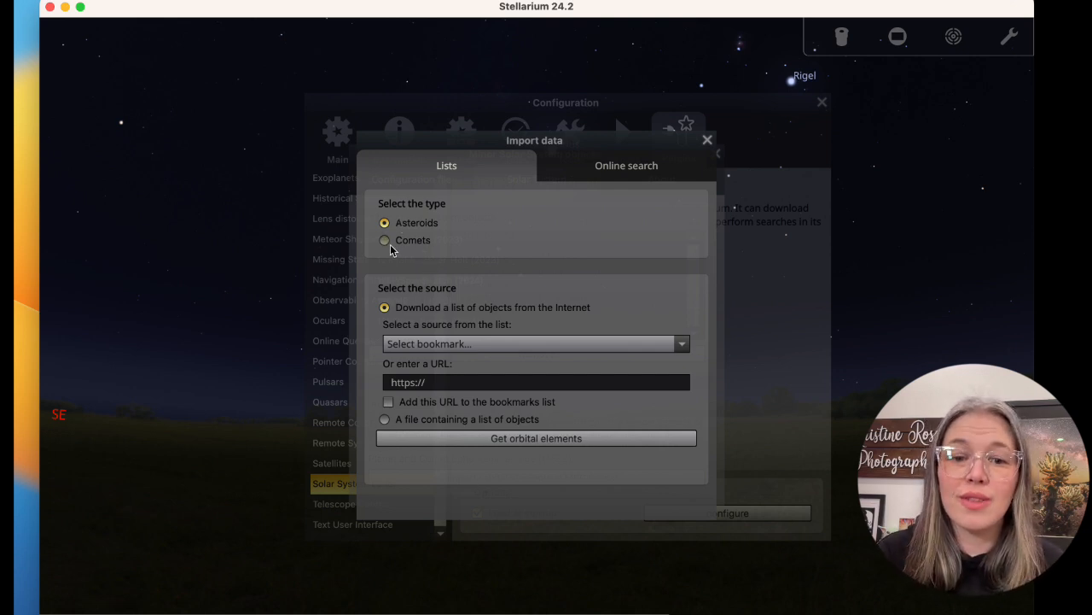
- Download comet orbital elements from the MPCORB: comets source list
left_click(384, 239)
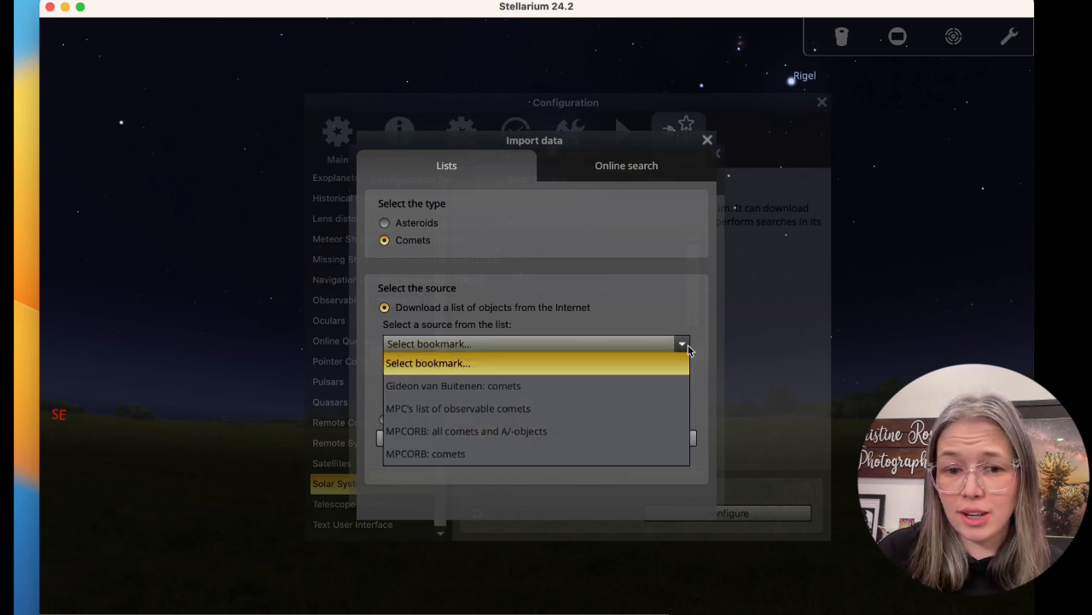
mouse_move(489, 454)
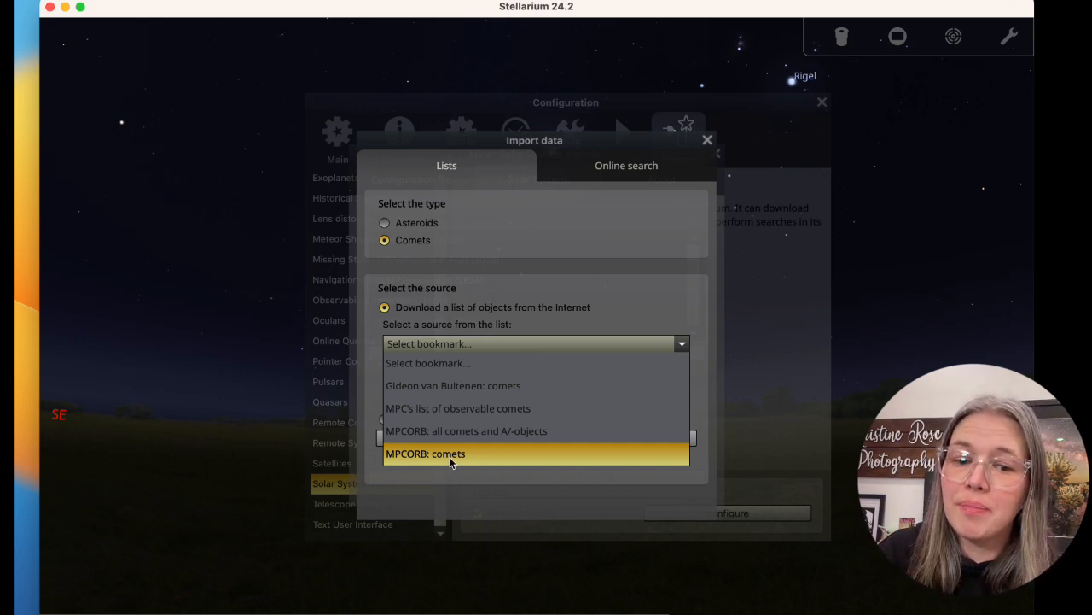
left_click(426, 454)
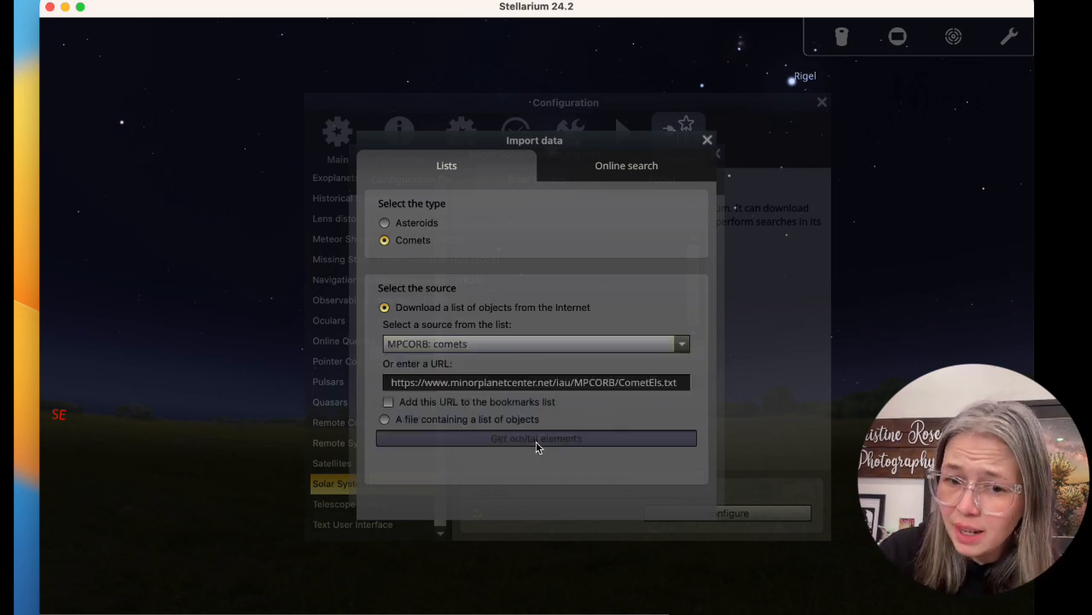
left_click(536, 437)
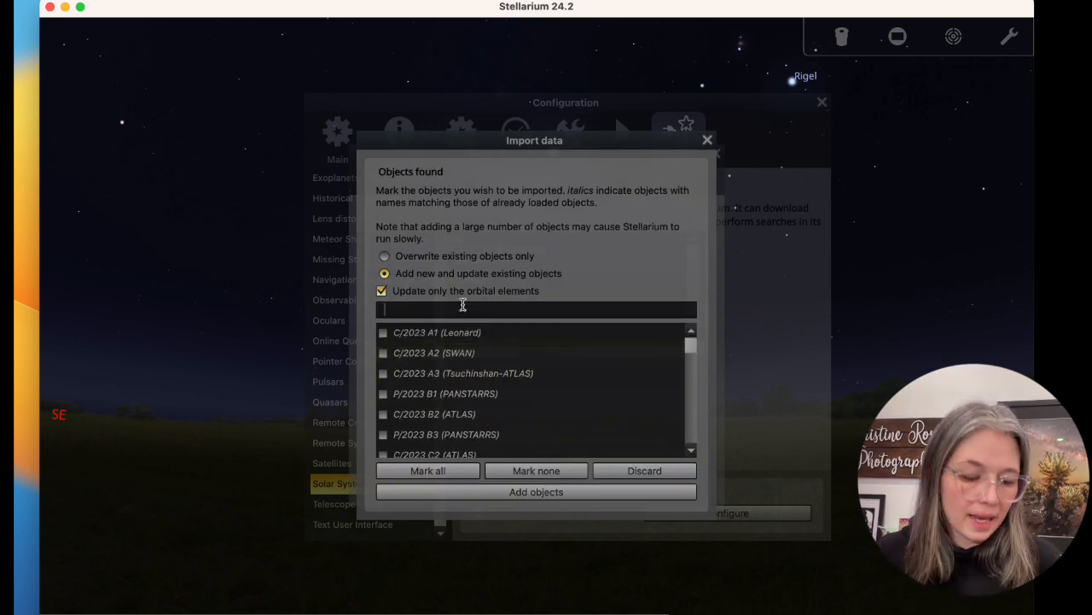
- Filter for C/2024 G3, add comet C/2024 G3 (ATLAS) to the solar system and close the import window
type("C/2024 G3")
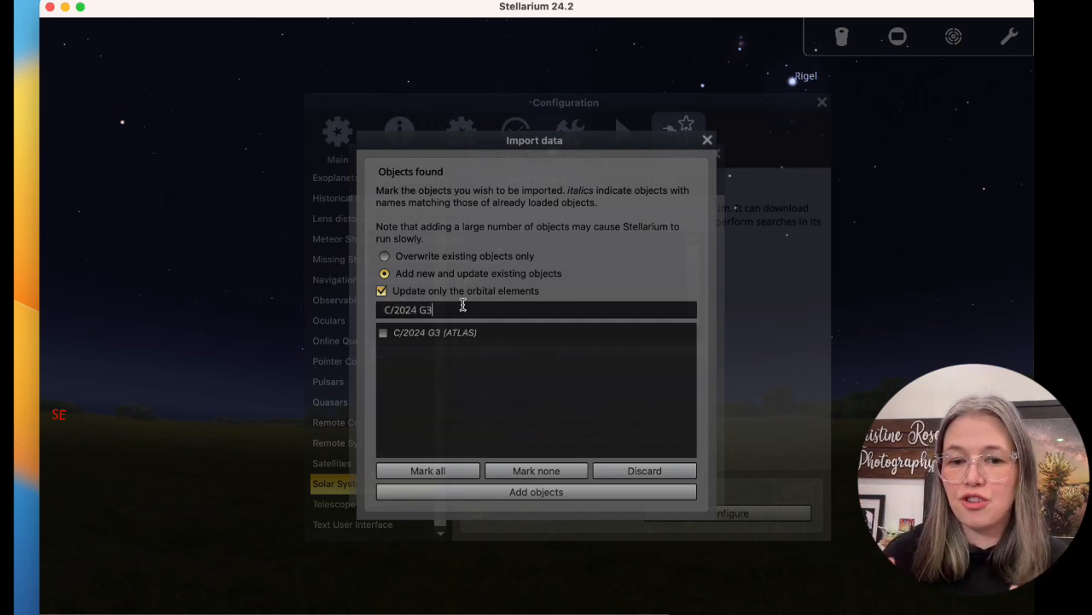
left_click(434, 331)
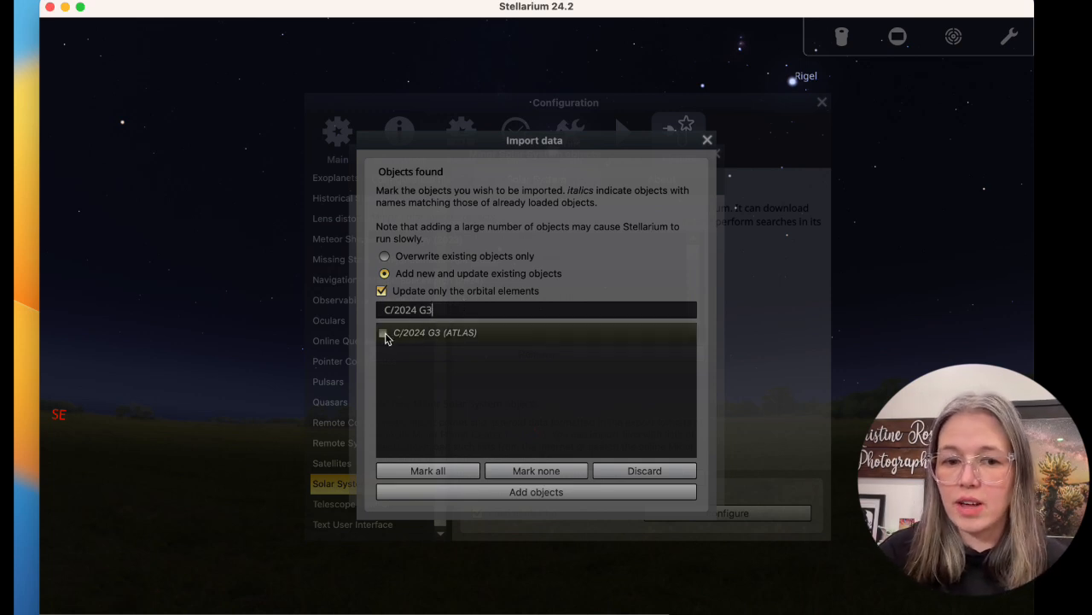
left_click(382, 333)
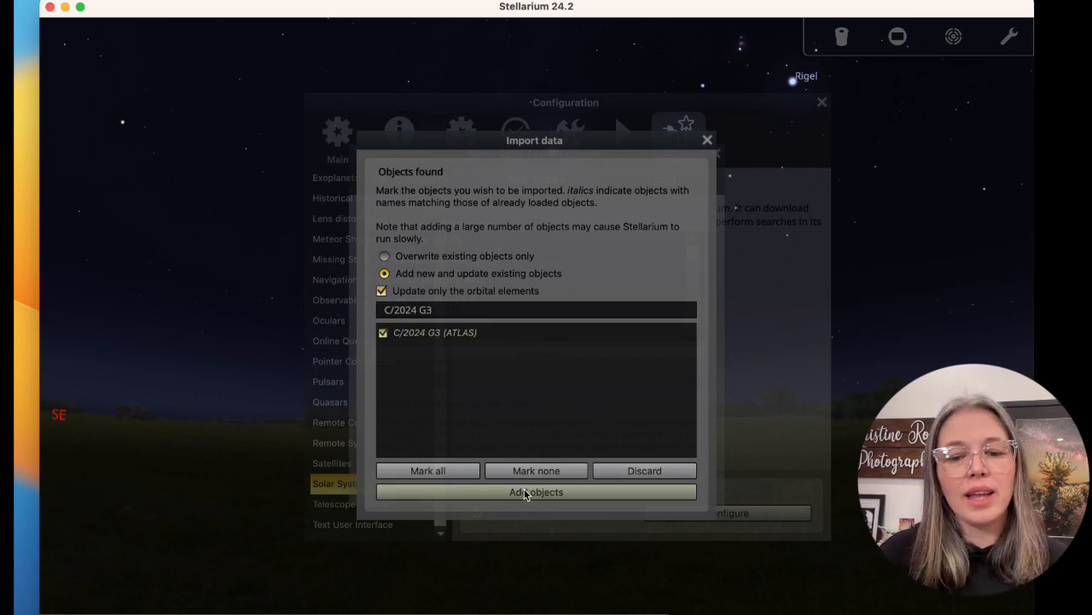
left_click(536, 492)
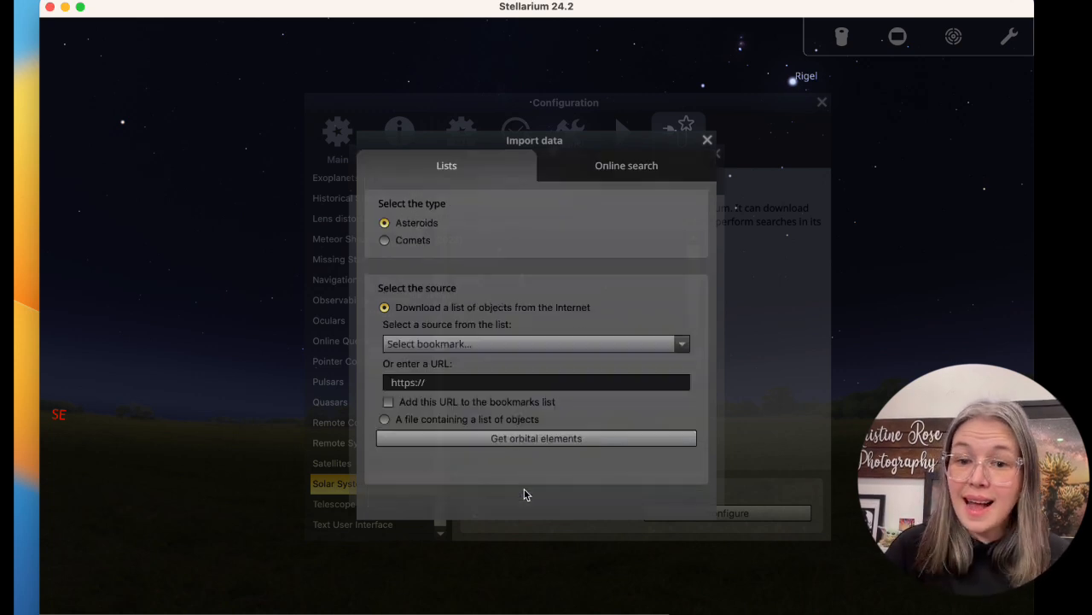
left_click(706, 140)
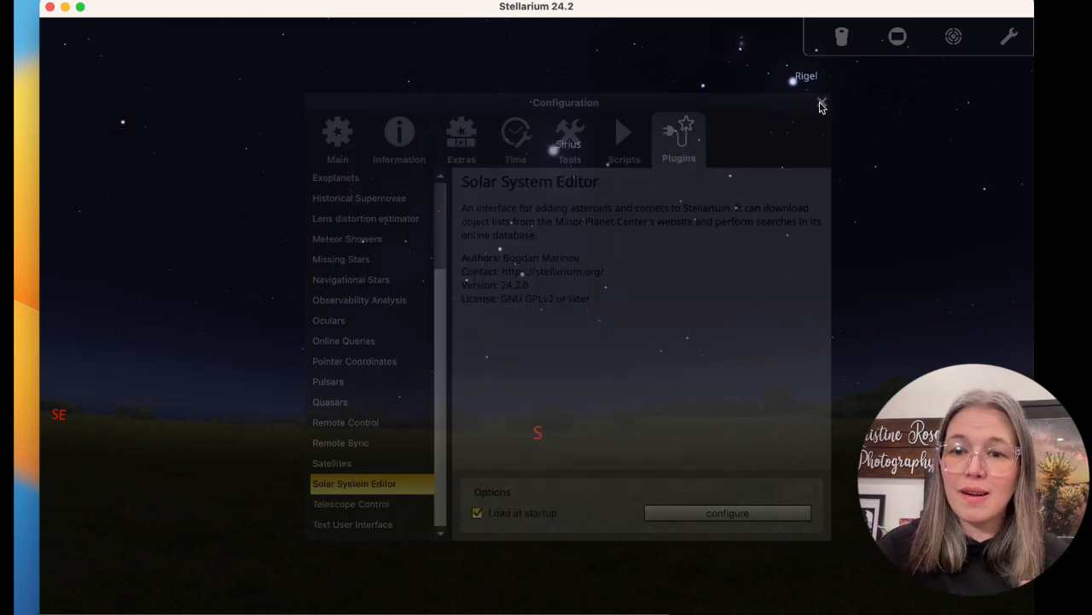
- Locate C/2024 G3 (ATLAS) via search and step the clock back to sunset on 15 January 2025
left_click(823, 103)
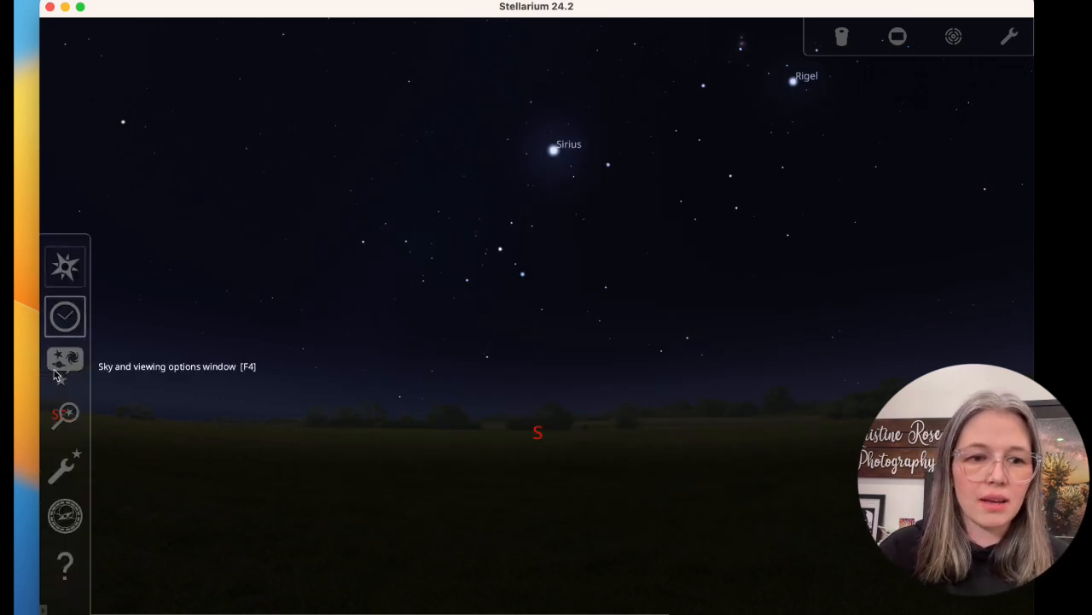
mouse_move(64, 417)
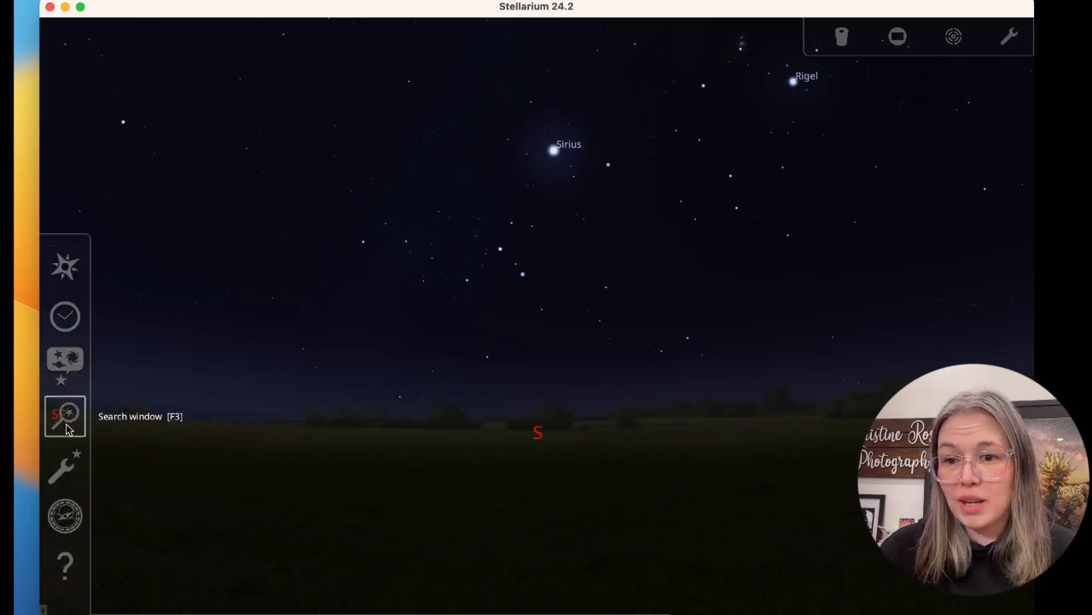
left_click(65, 416)
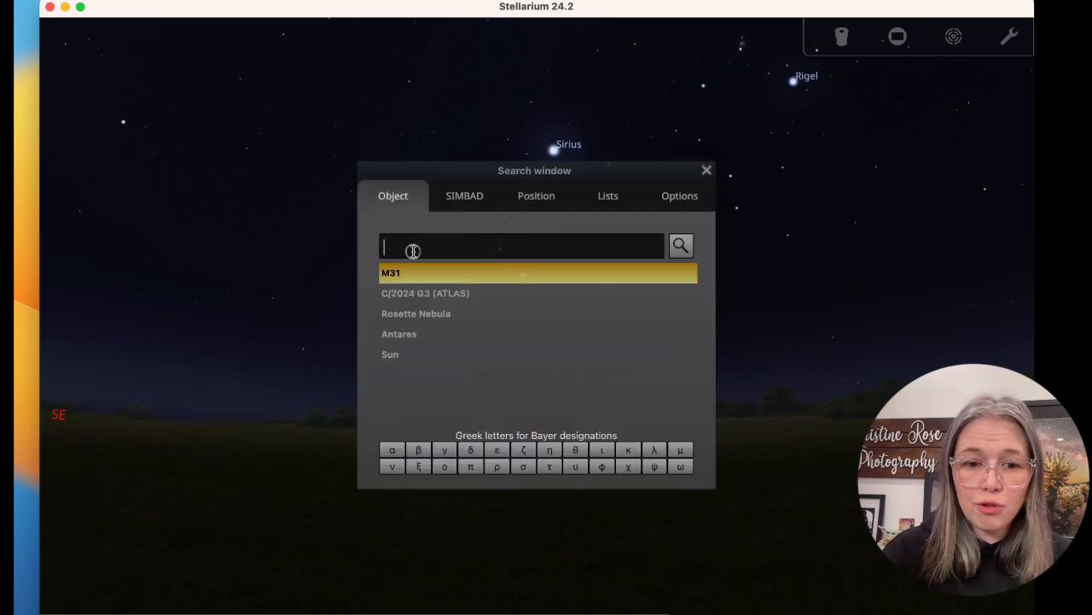
left_click(425, 294)
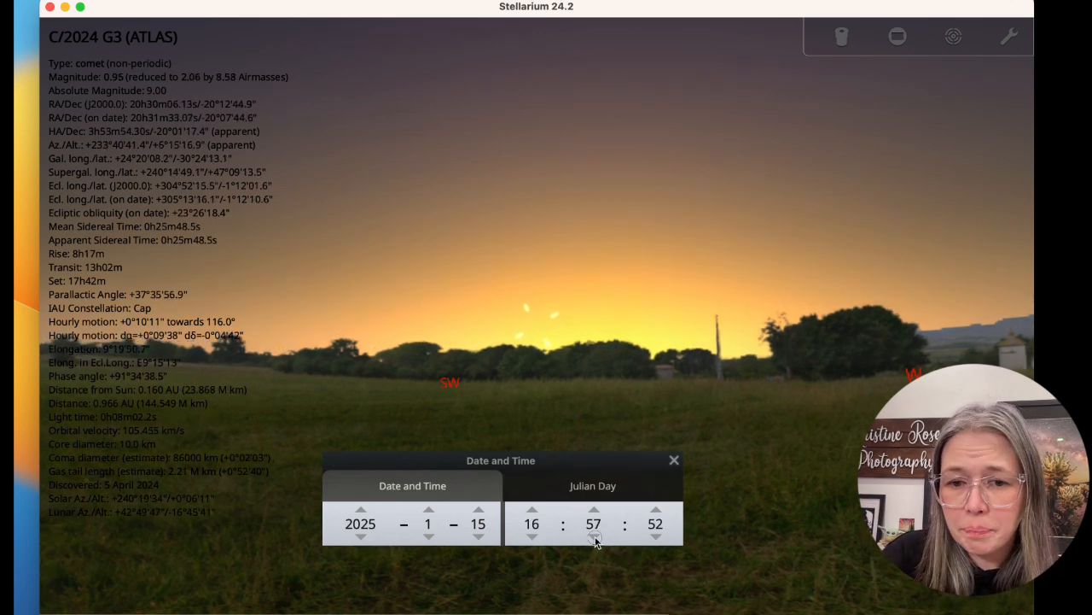
left_click(594, 536)
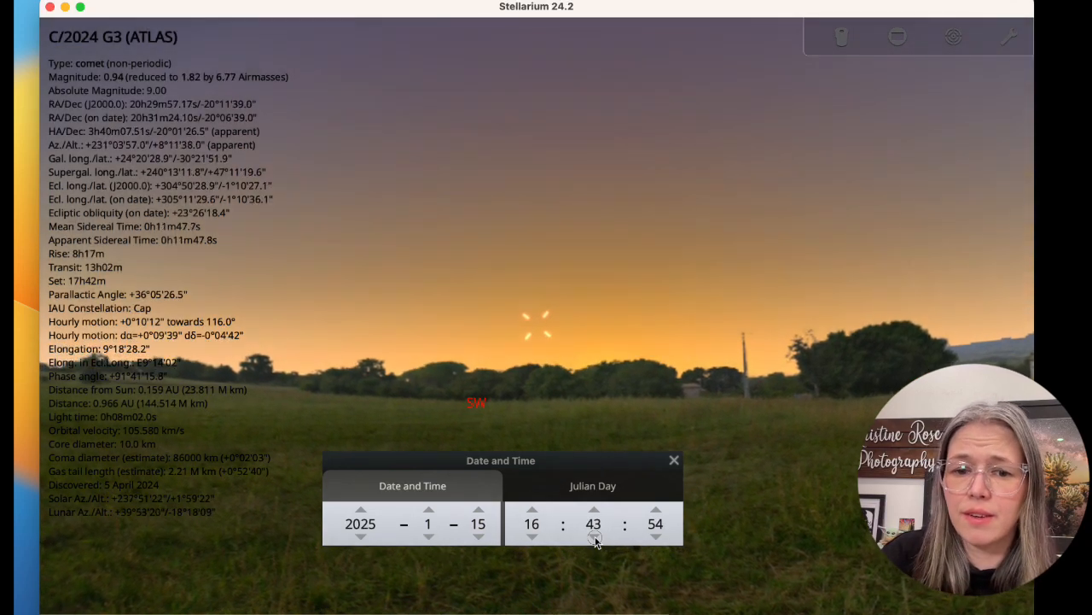